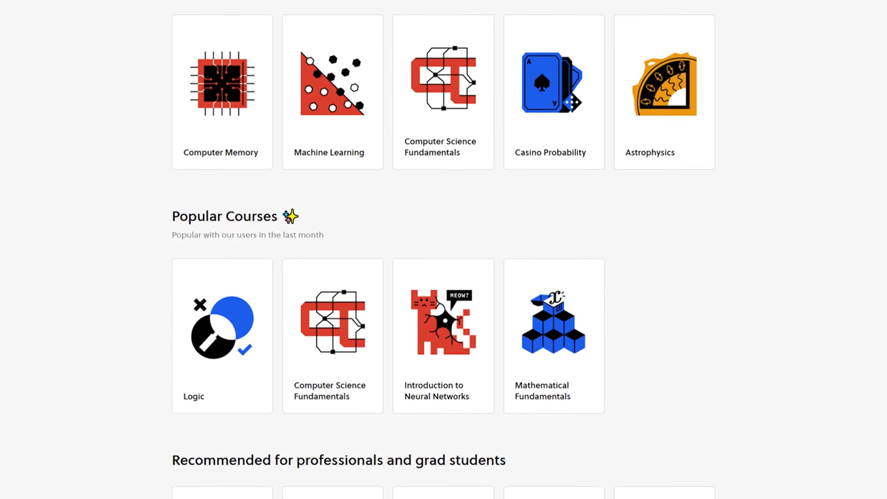
scroll(down, 3)
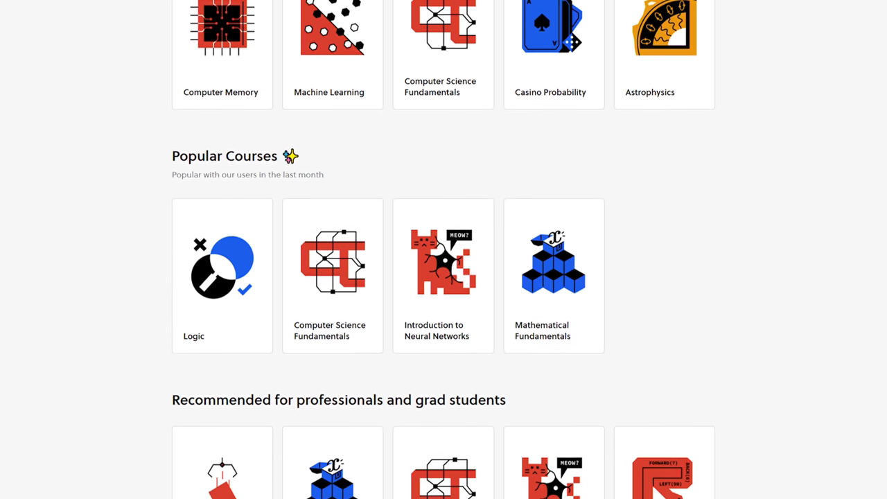
scroll(down, 3)
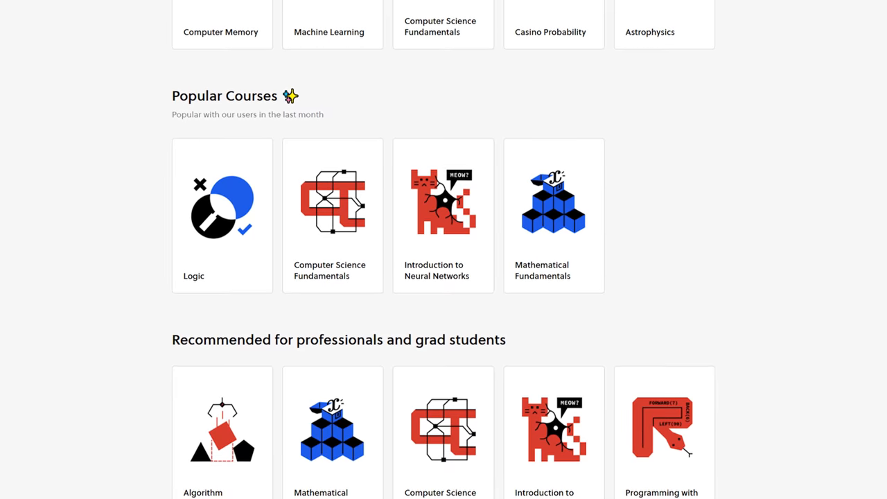